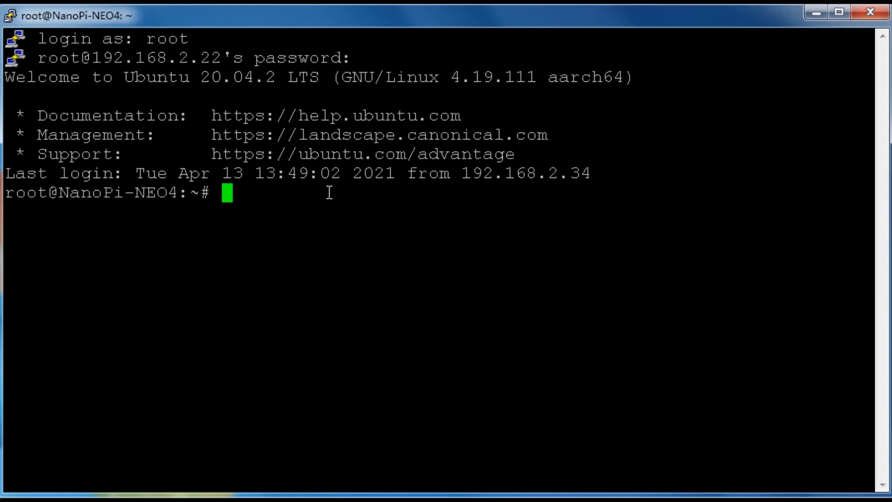
Run apt-get install hostapd; it reports hostapd is already the newest version
{"action": "type", "text": "apt-ge"}
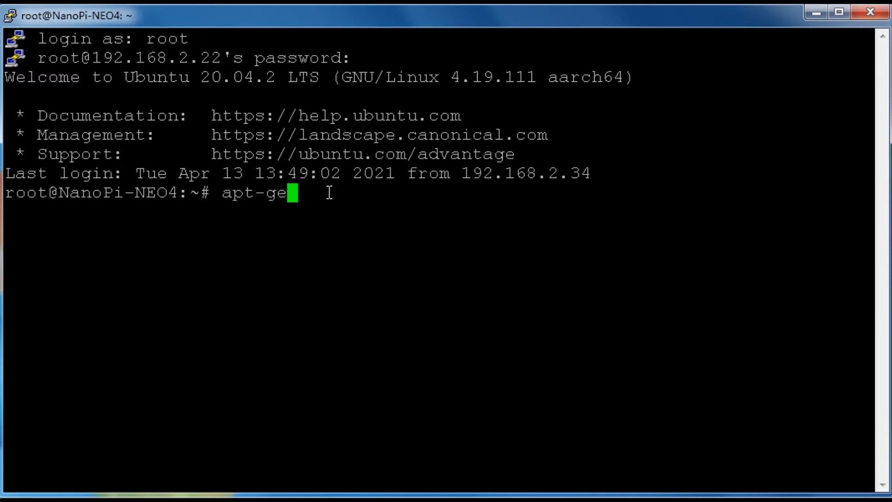
{"action": "type", "text": "t install"}
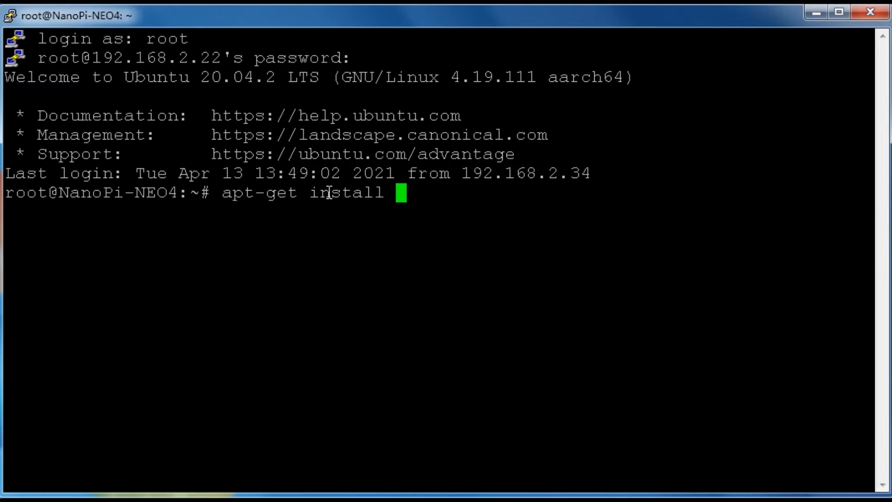
{"action": "type", "text": "hostapd"}
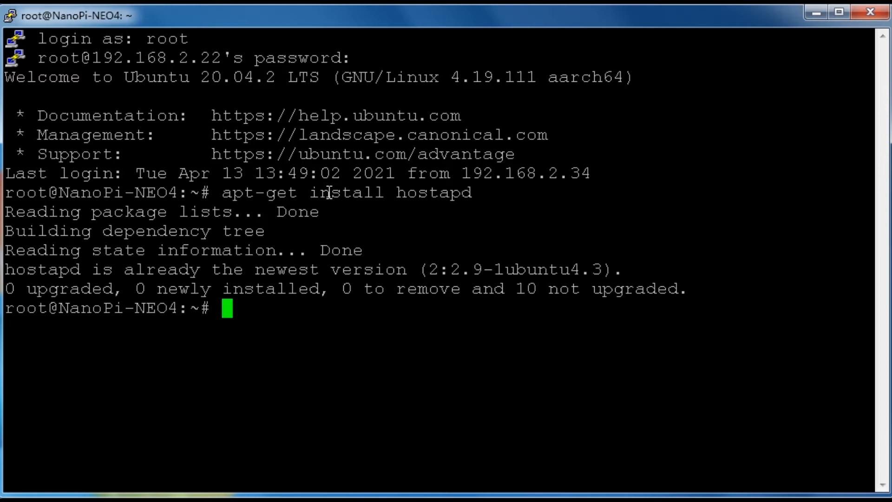
{"action": "type", "text": "modify /et"}
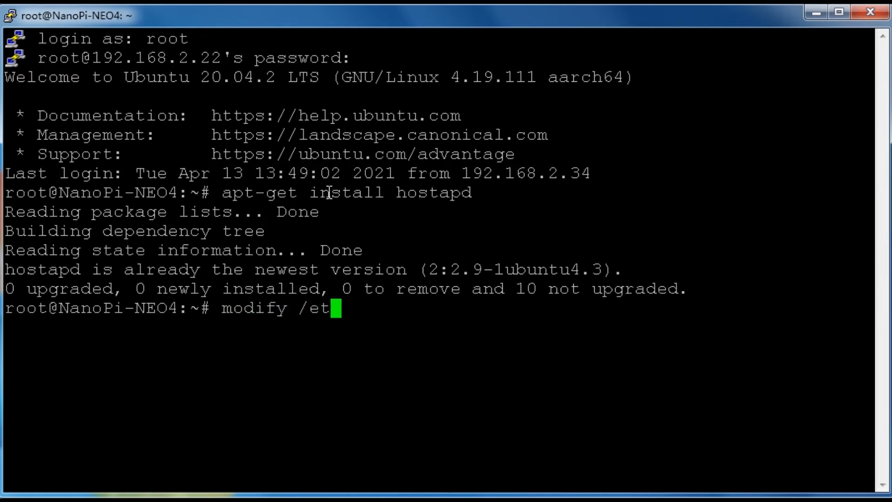
Run 'modify /etc/hostapd/hostapd.conf', getting command-not-found, then retry to open the file
{"action": "type", "text": "c/h"}
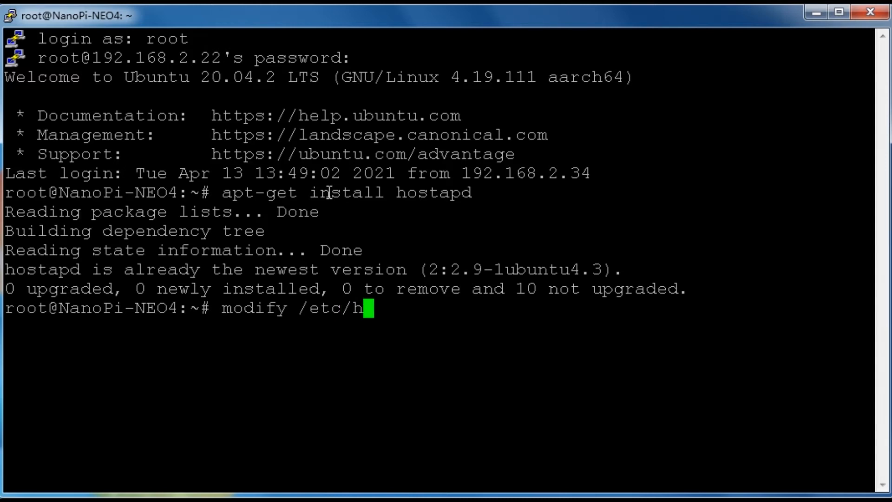
{"action": "type", "text": "ostapd"}
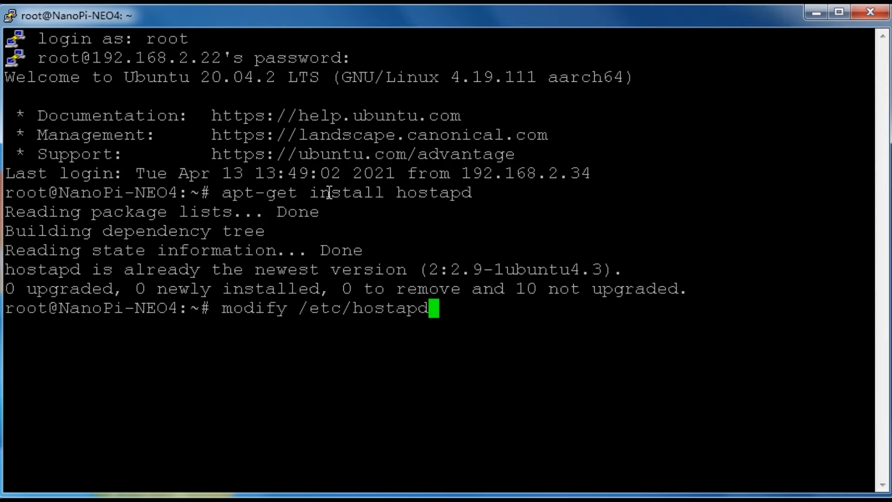
{"action": "type", "text": "/host"}
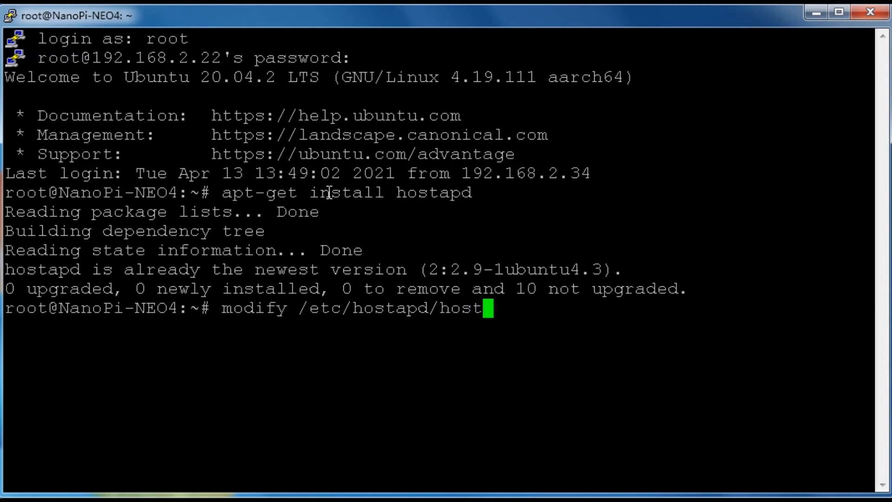
{"action": "key", "text": "Return"}
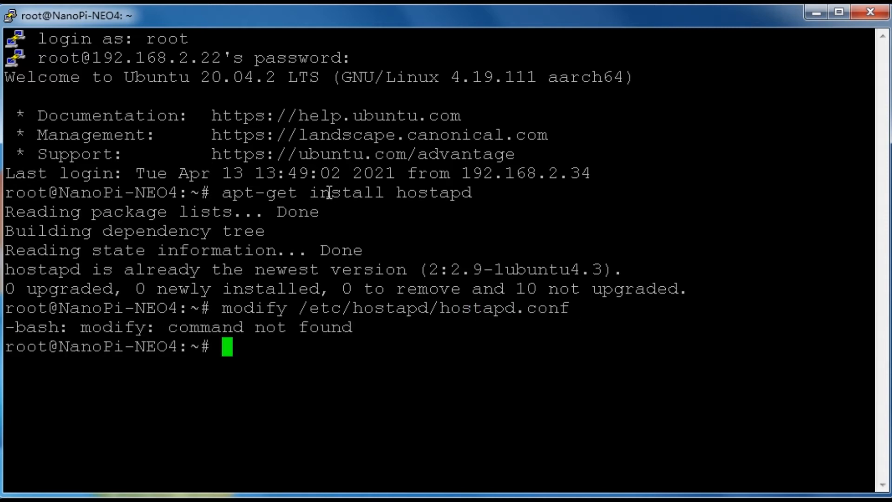
{"action": "type", "text": "modify /etc/hostapd/hostapd.conf"}
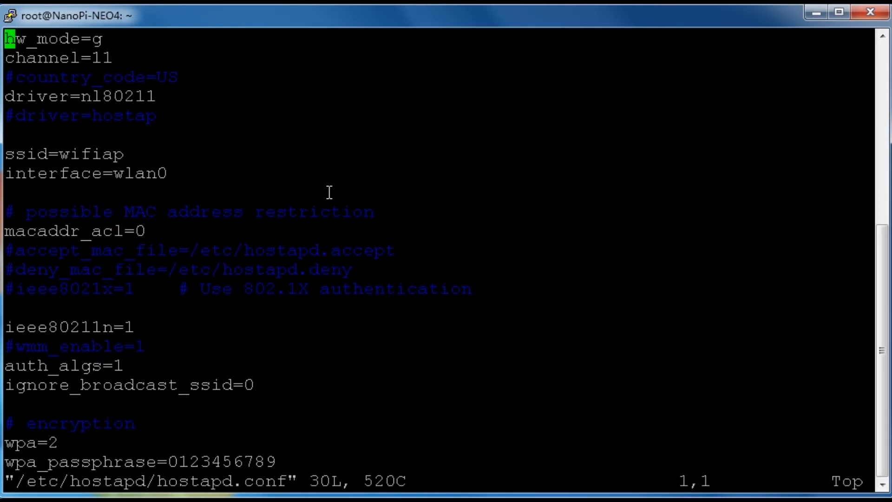
Scroll through hostapd.conf checking ssid wifiap, wlan0 and WPA2 settings, then quit to the shell
{"action": "scroll", "scroll_direction": "down", "scroll_amount": 3}
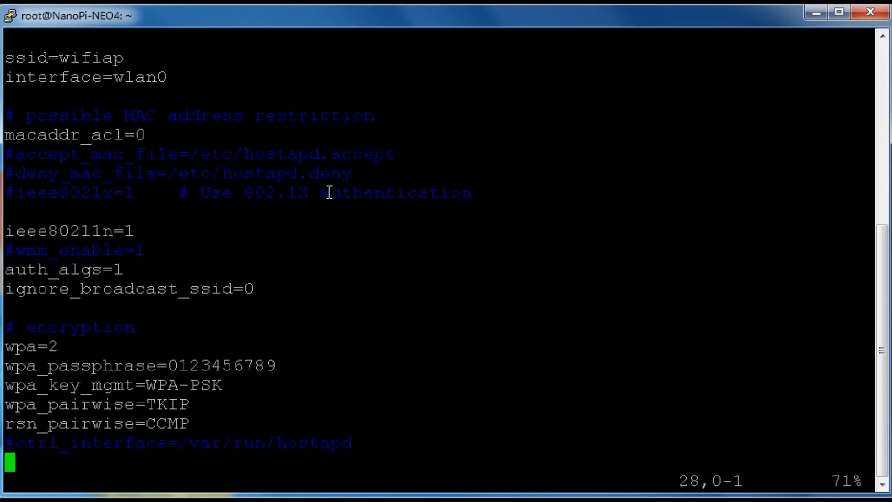
{"action": "scroll", "scroll_direction": "down", "scroll_amount": 3}
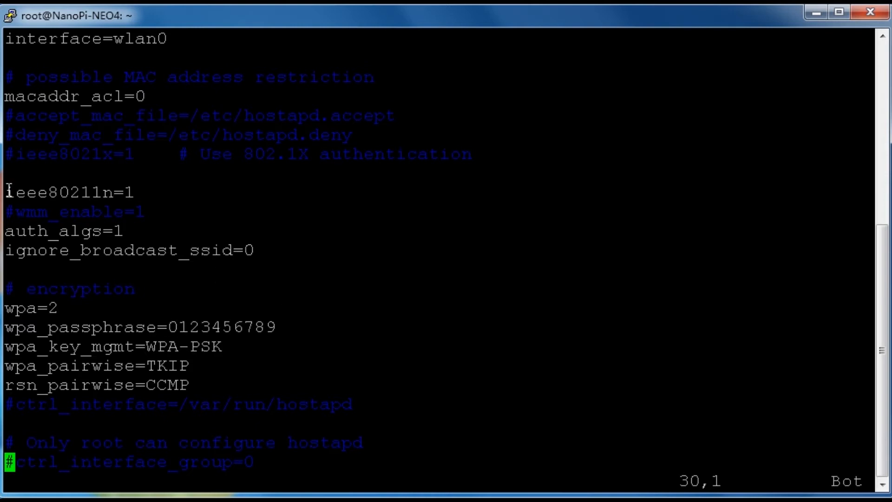
{"action": "double_click", "coordinate": [67, 192]}
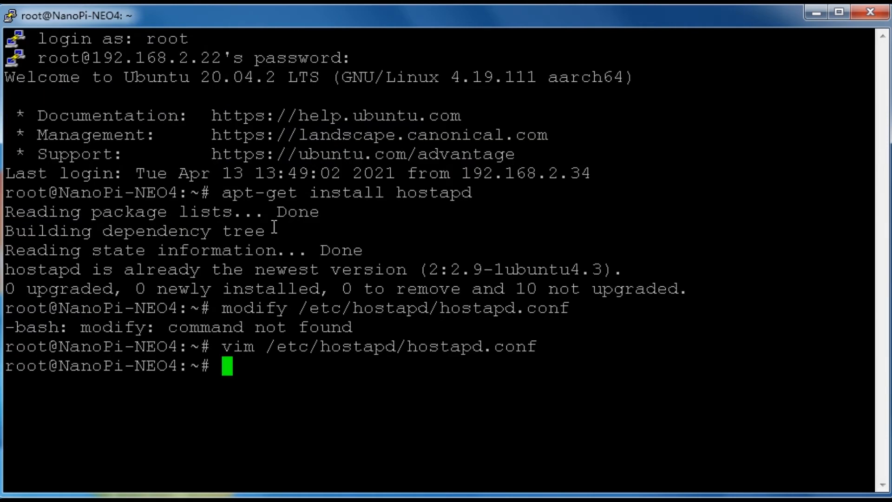
{"action": "mouse_move", "coordinate": [273, 227]}
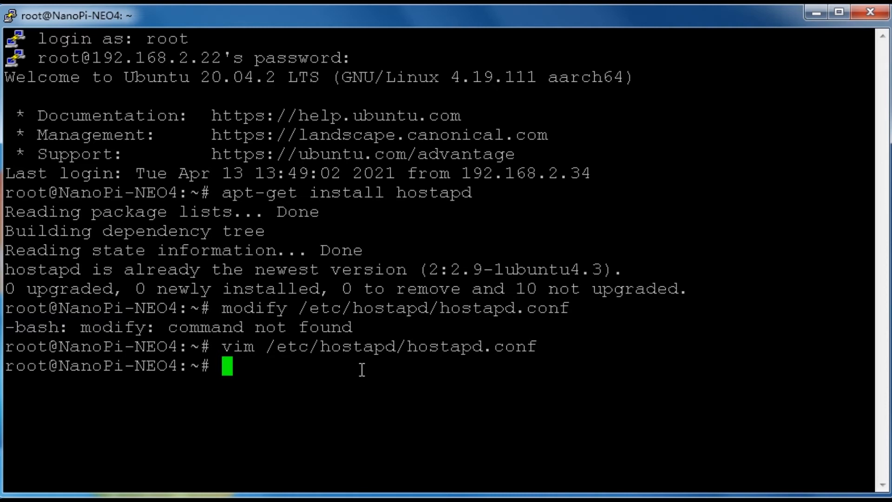
Open /etc/network/interfaces in vim showing wlan0 static at 10.0.0.1
{"action": "type", "text": "vim /"}
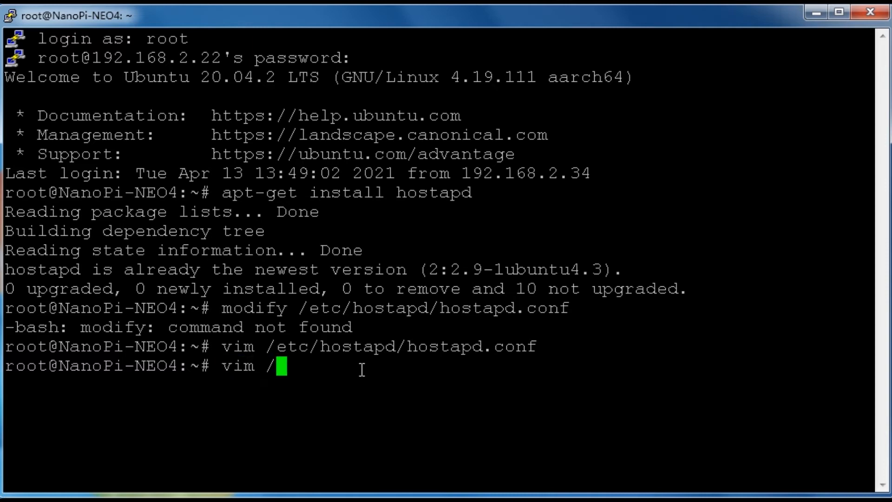
{"action": "type", "text": "etc/net"}
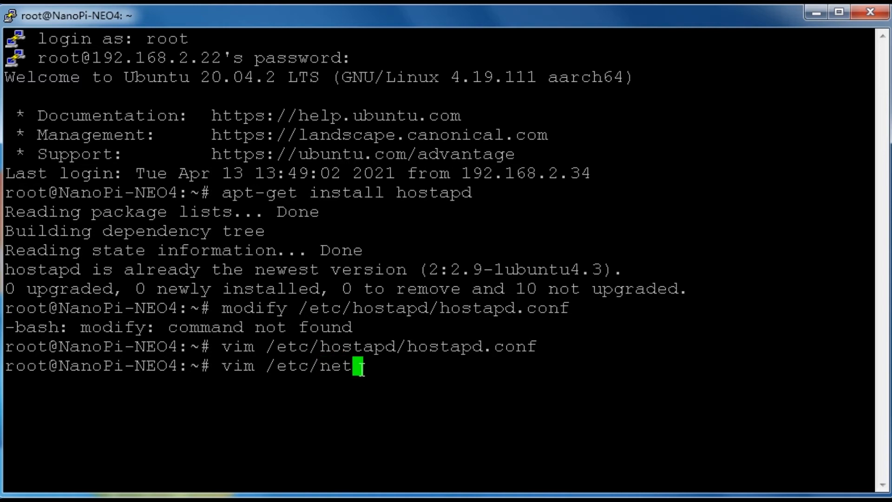
{"action": "type", "text": "work/i"}
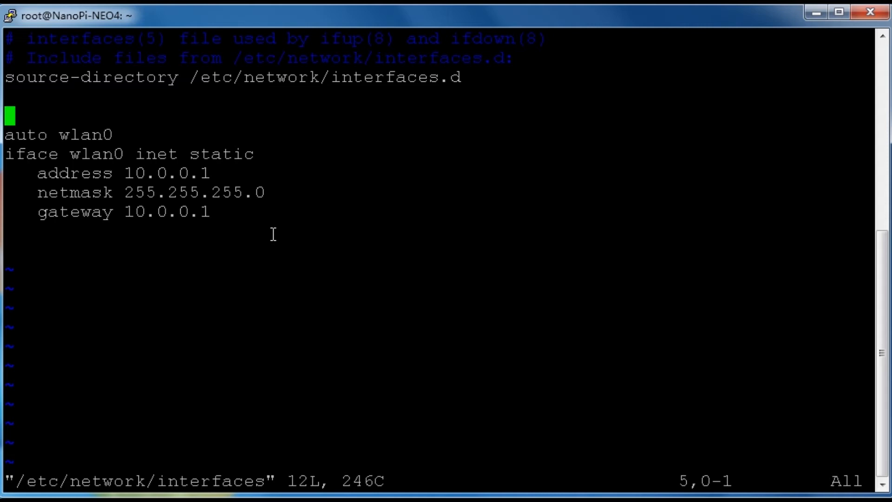
Save the interfaces file with :wq, keeping wlan0 static 10.0.0.1, netmask 255.255.255.0
{"action": "type", "text": ":wq"}
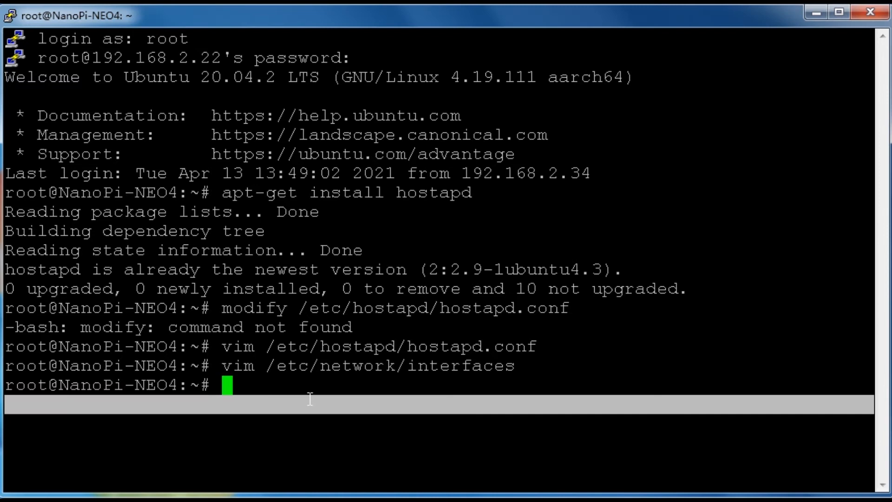
Open /etc/dnsmasq.conf in vim
{"action": "type", "text": "vimd"}
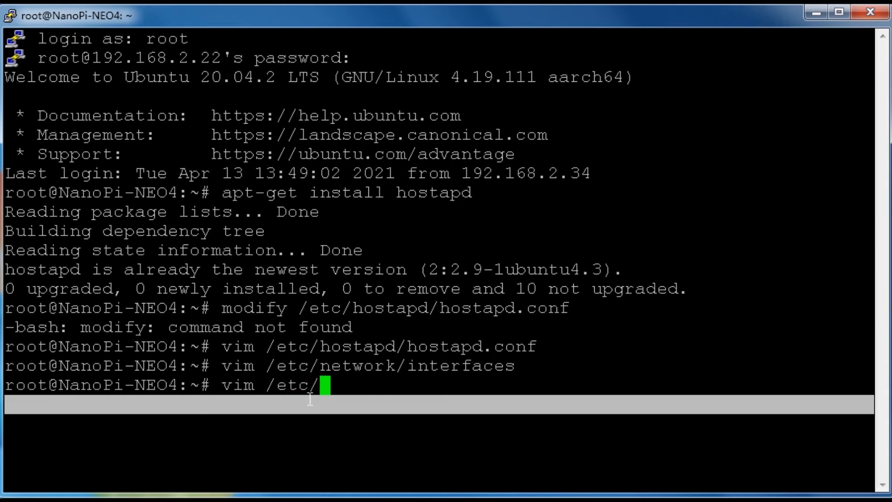
{"action": "type", "text": "dnsma"}
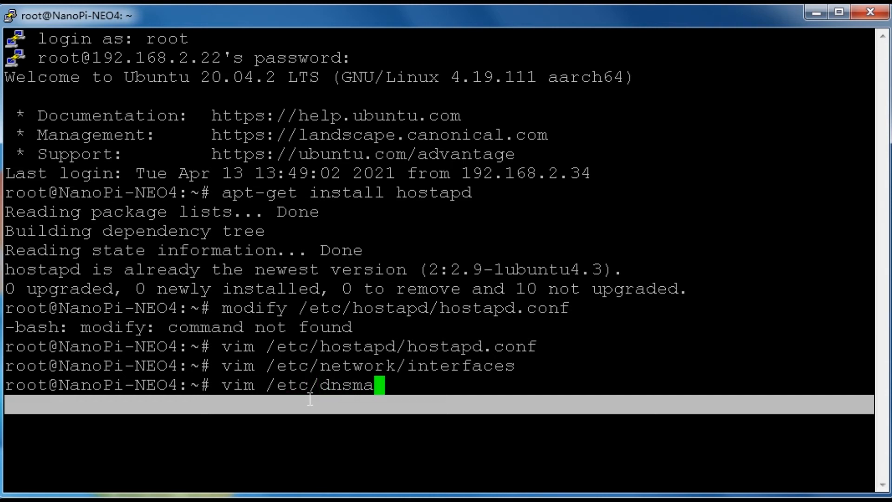
{"action": "type", "text": "sq.conf"}
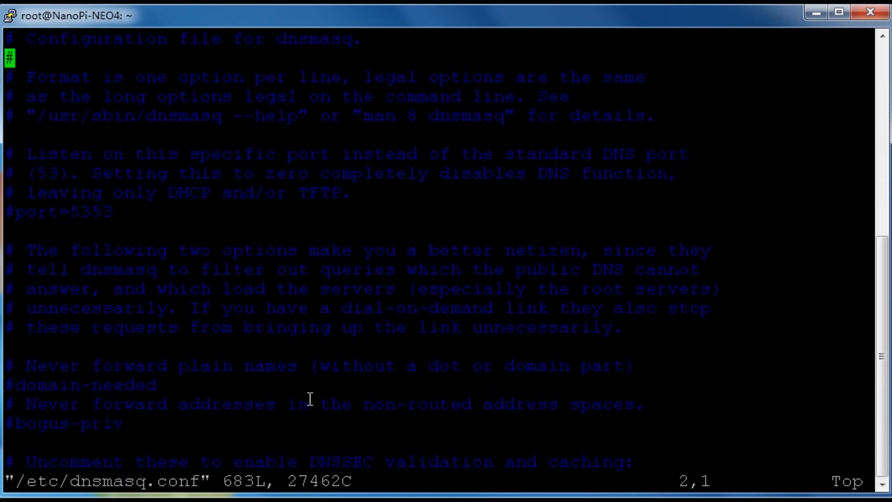
Confirm interface=wlan0 and dhcp-range 10.0.0.2,10.0.0.105,255.255.255.0,12h, then save with :wq
{"action": "scroll", "scroll_direction": "down", "scroll_amount": 3}
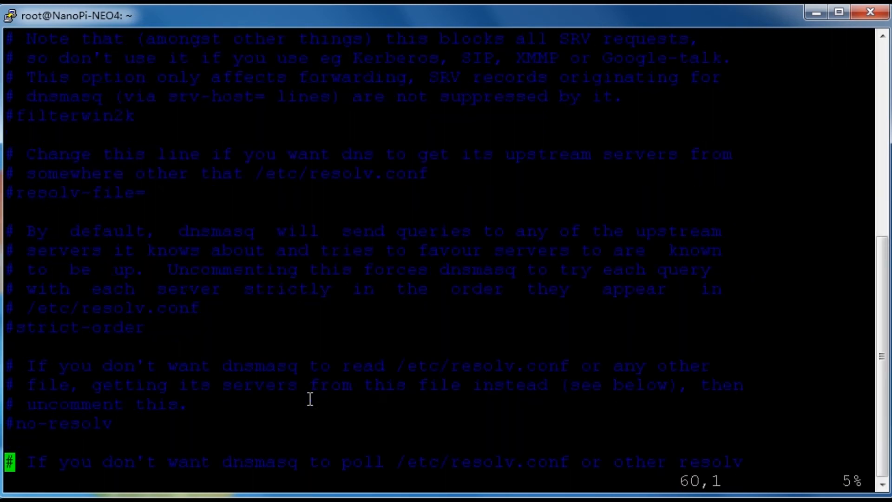
{"action": "scroll", "scroll_direction": "down", "scroll_amount": 3}
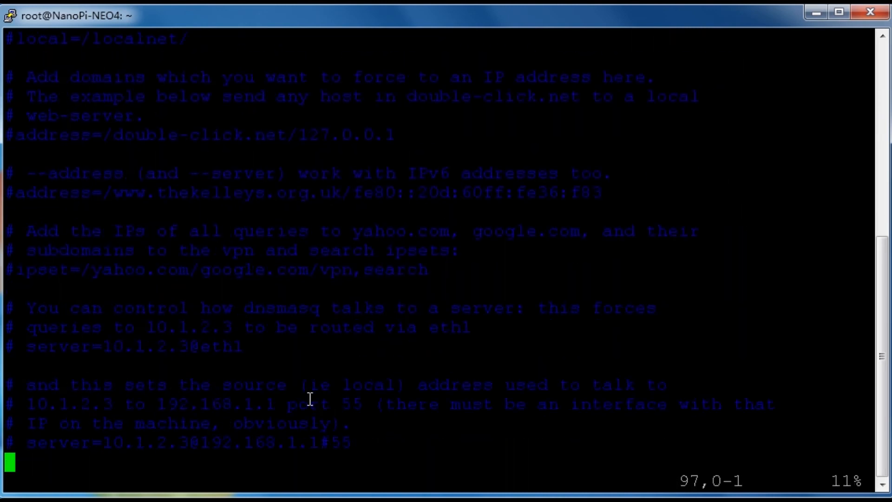
{"action": "scroll", "scroll_direction": "down", "scroll_amount": 3}
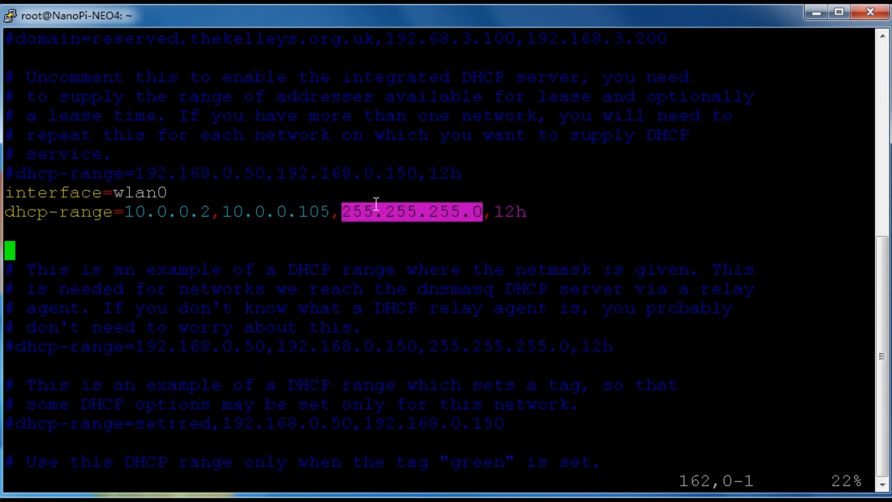
{"action": "mouse_move", "coordinate": [450, 203]}
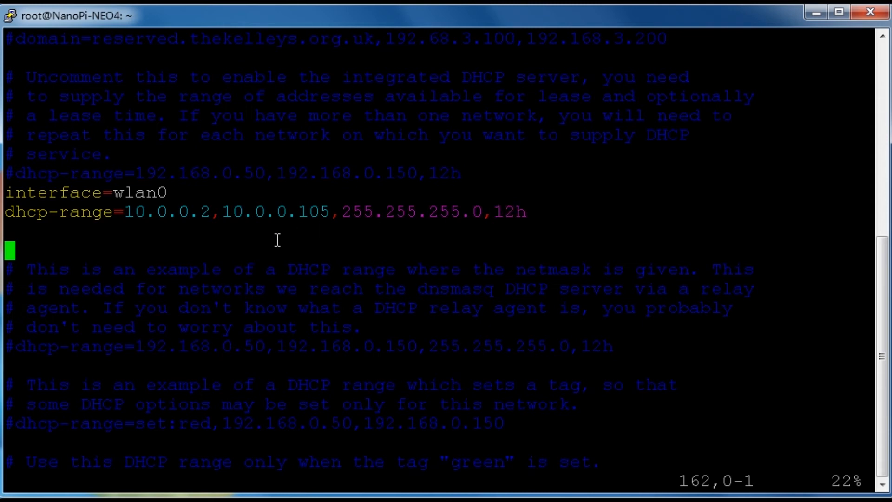
{"action": "type", "text": ":wq"}
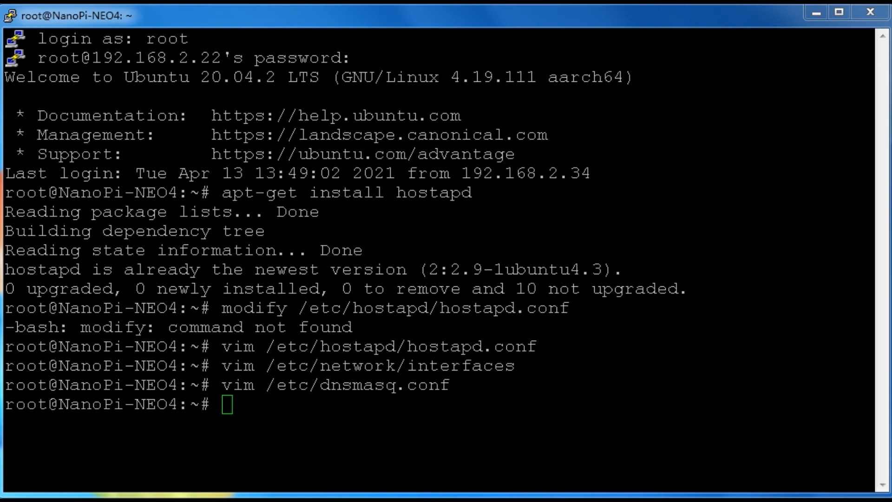
{"action": "mouse_move", "coordinate": [298, 387]}
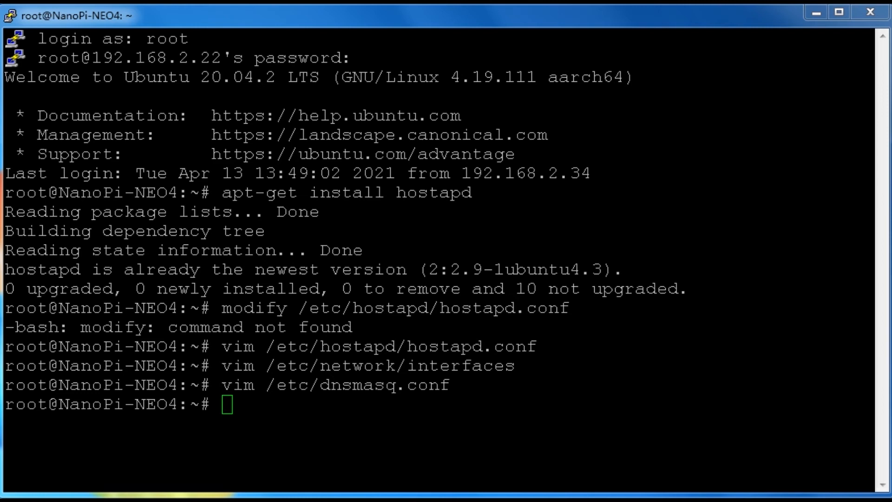
Run systemctl unmask hostapd.service and systemctl enable hostapd.service
{"action": "type", "text": "systemctl unmask hostapd.service"}
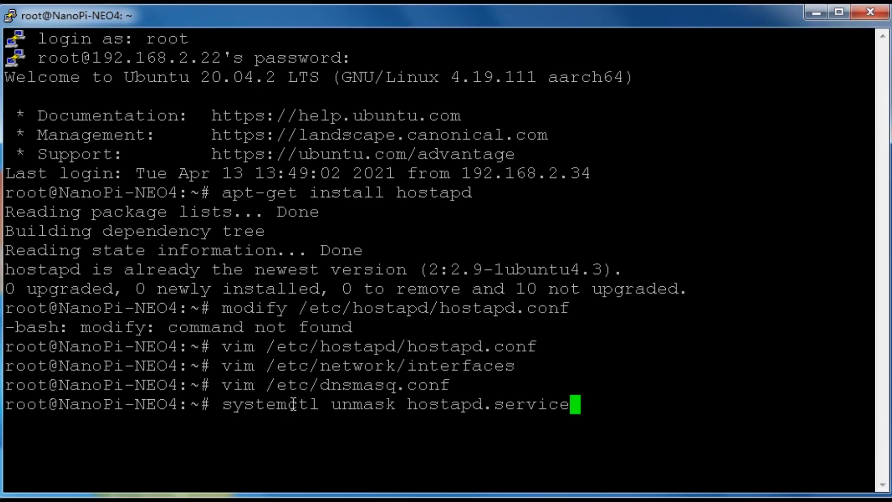
{"action": "mouse_move", "coordinate": [609, 396]}
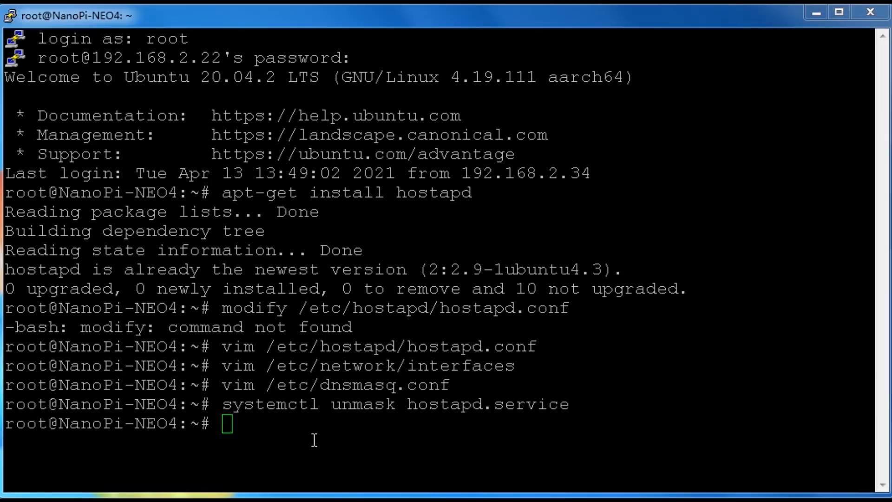
{"action": "type", "text": "systemctl enable hostapd.service"}
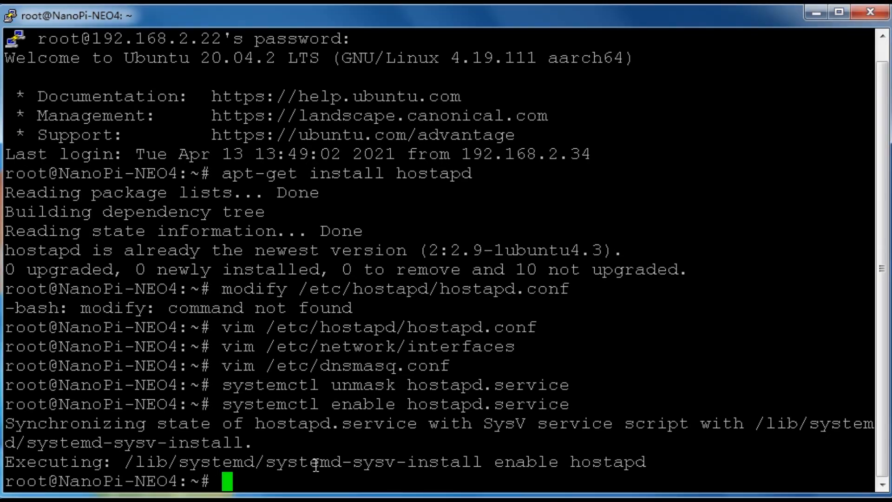
Edit /etc/sysctl.conf to uncomment net.ipv4.ip_forward=1 and net.ipv6.conf.all.forwarding=1, then save
{"action": "type", "text": "vim"}
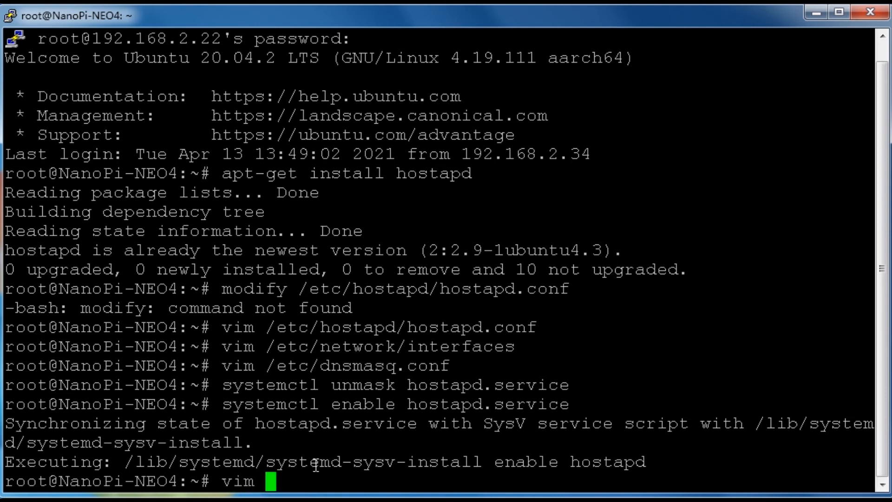
{"action": "type", "text": "/etc"}
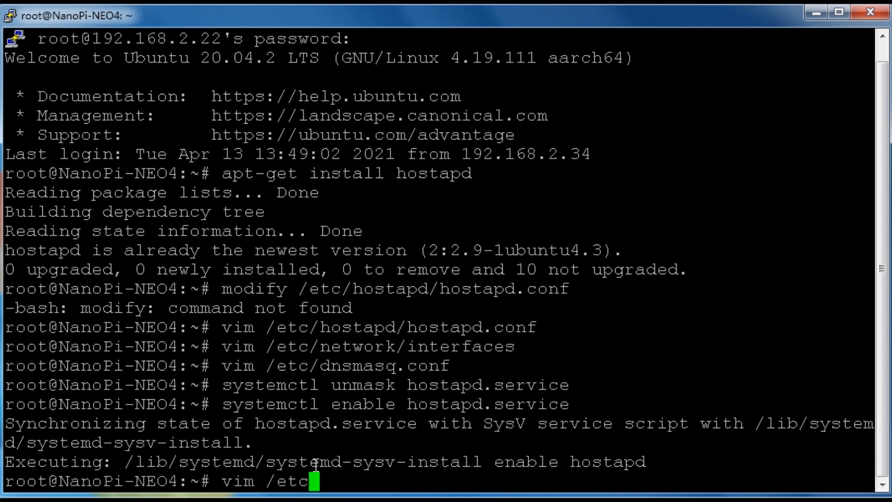
{"action": "type", "text": "/sys"}
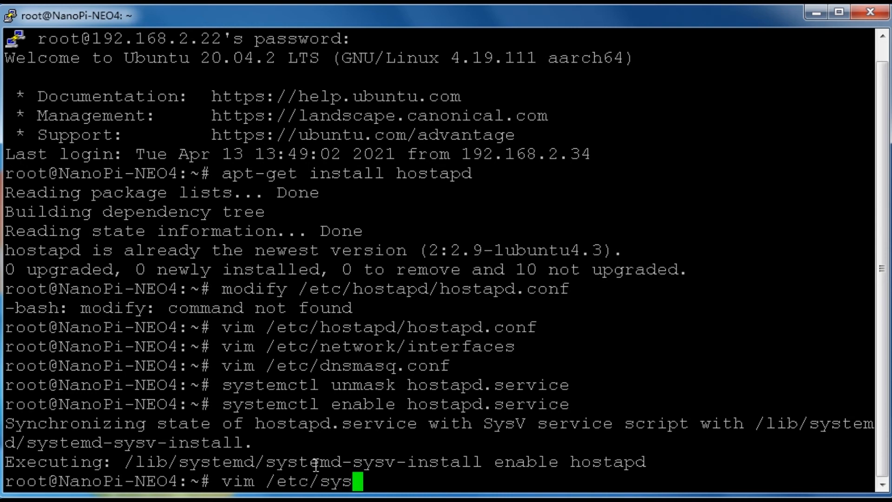
{"action": "type", "text": "ctr"}
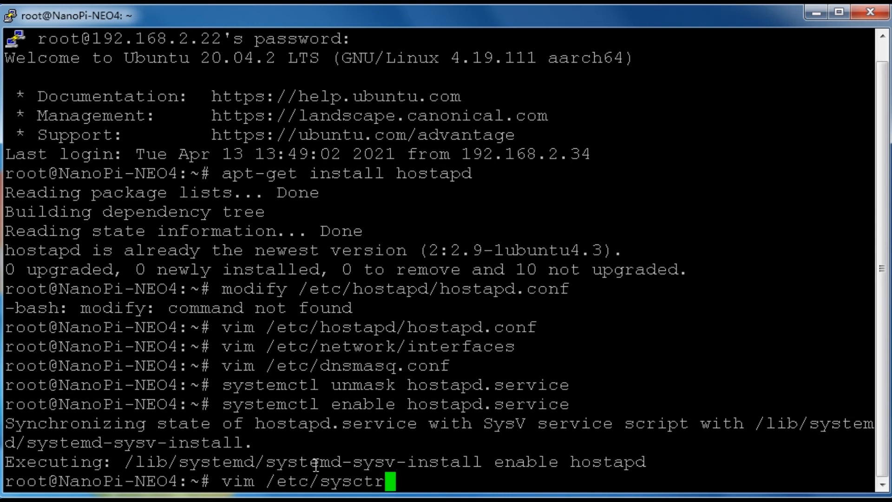
{"action": "type", "text": ".c"}
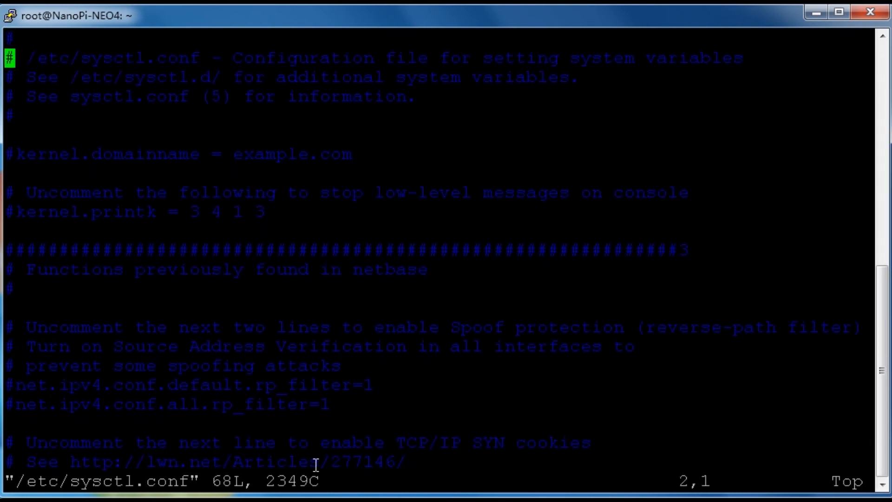
{"action": "scroll", "scroll_direction": "down", "scroll_amount": 3}
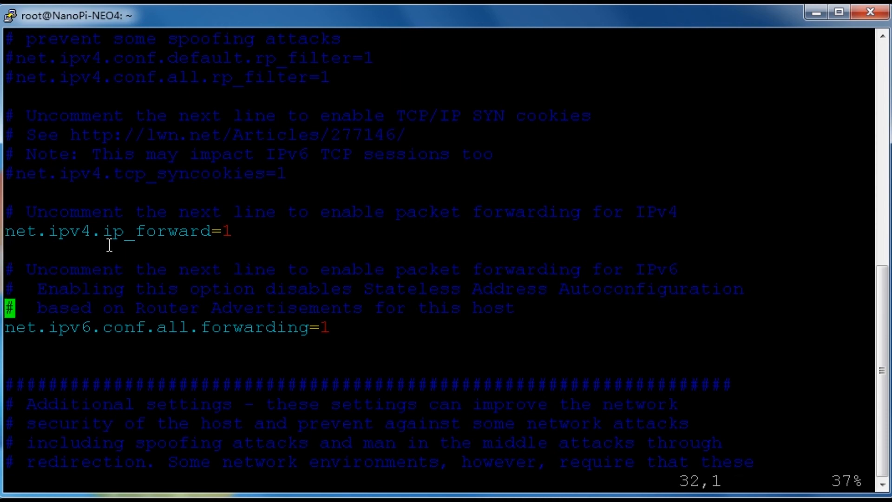
{"action": "key", "text": "Down"}
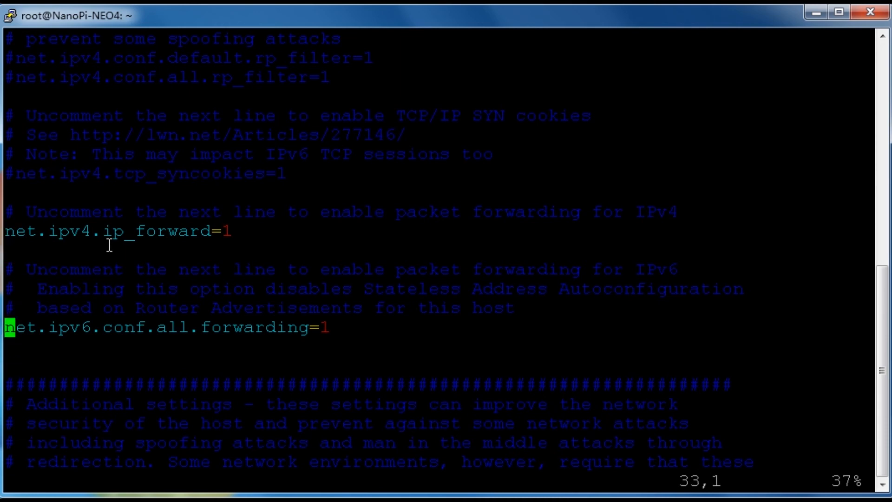
{"action": "mouse_move", "coordinate": [20, 227]}
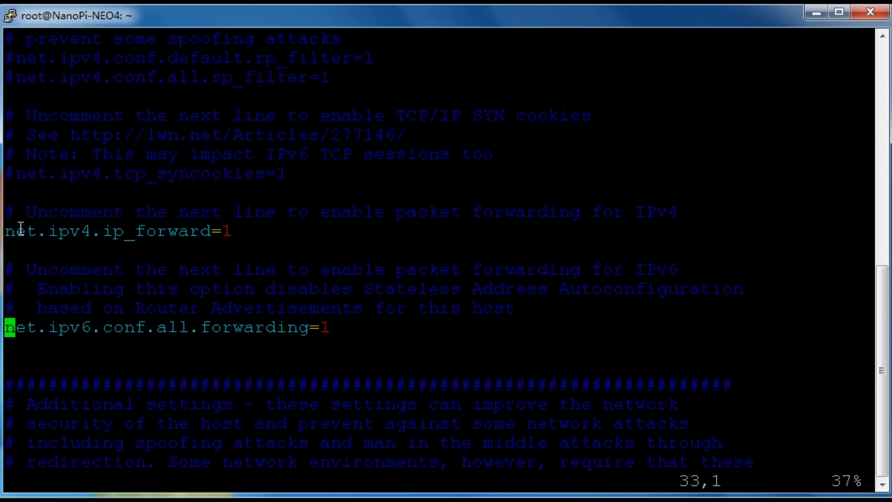
{"action": "left_click_drag", "start_coordinate": [5, 231], "coordinate": [199, 232]}
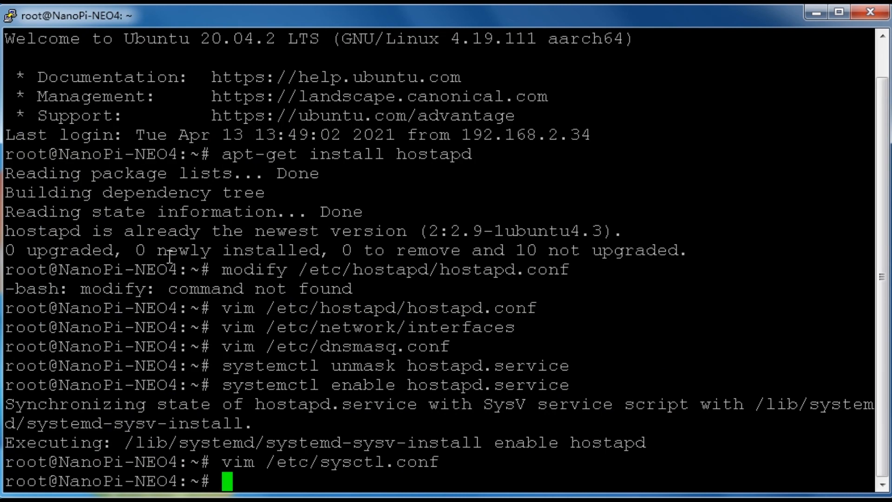
Reboot the NanoPi, acknowledge the lost connection, and restart the PuTTY session to a login prompt
{"action": "type", "text": "re"}
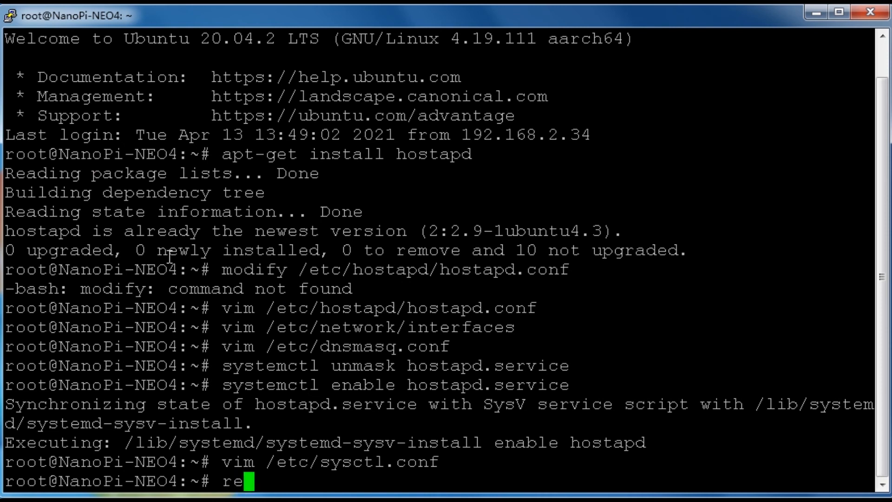
{"action": "type", "text": "boot"}
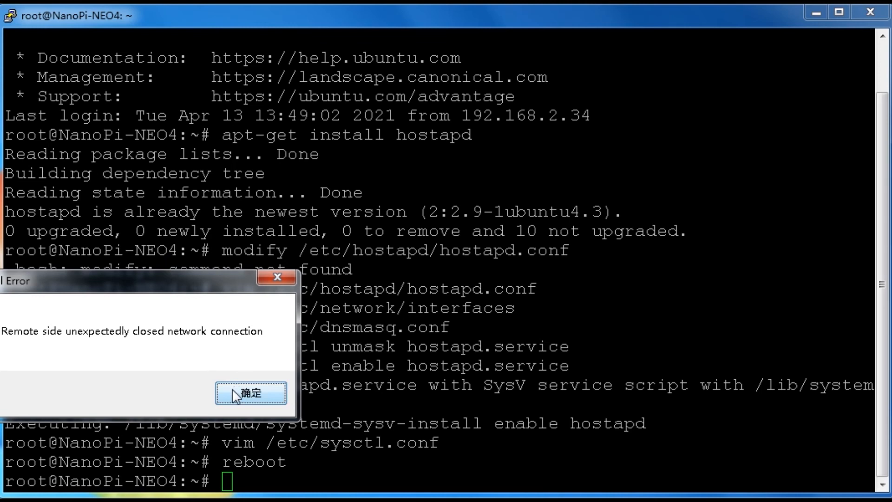
{"action": "left_click", "coordinate": [251, 393]}
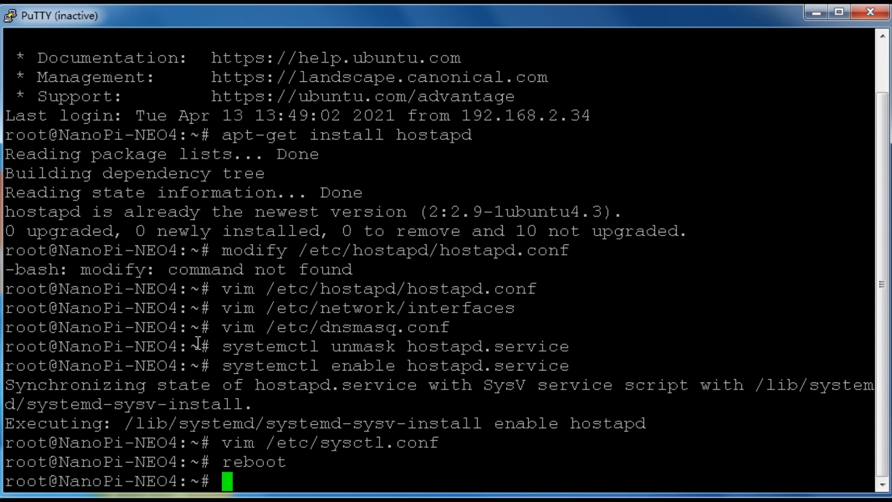
{"action": "mouse_move", "coordinate": [268, 334]}
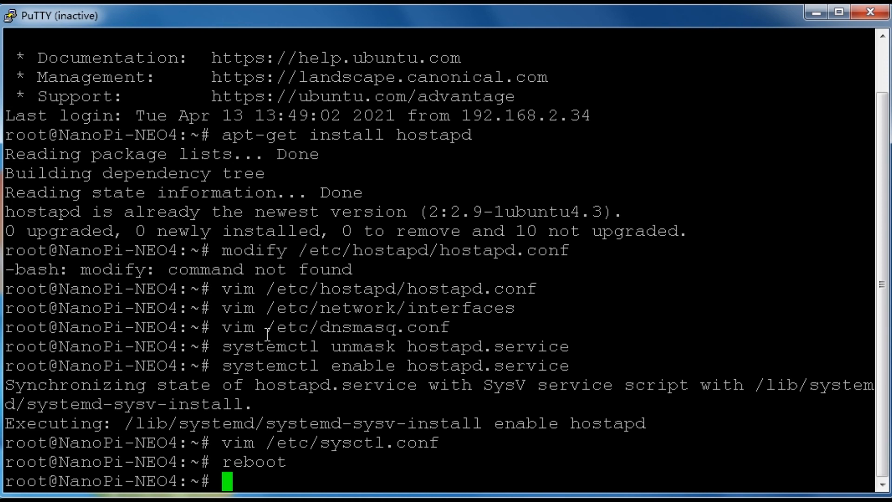
{"action": "mouse_move", "coordinate": [50, 51]}
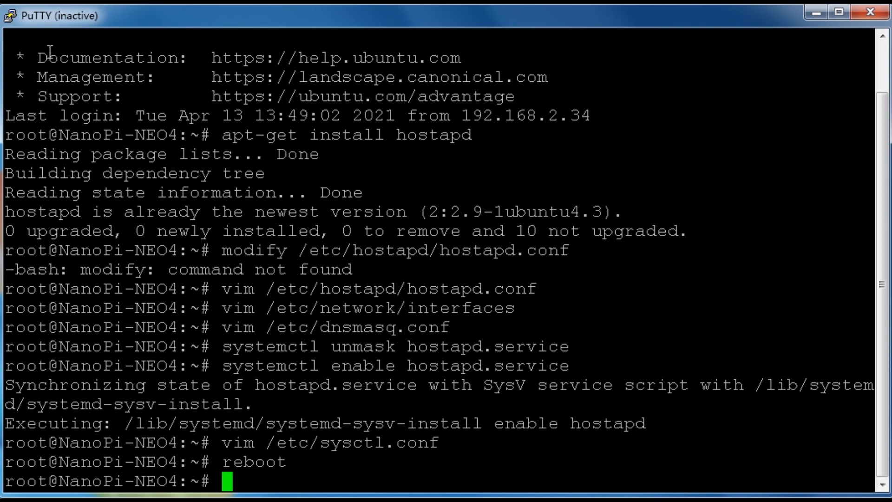
{"action": "mouse_move", "coordinate": [11, 22]}
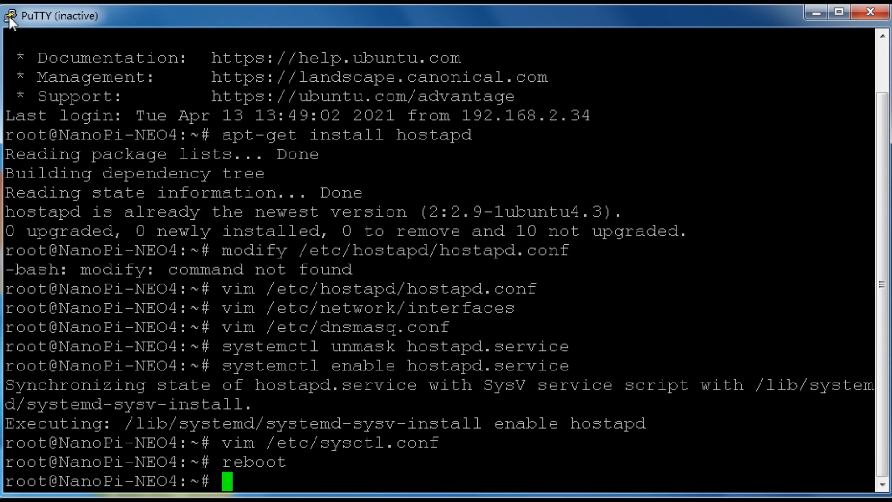
{"action": "left_click", "coordinate": [8, 15]}
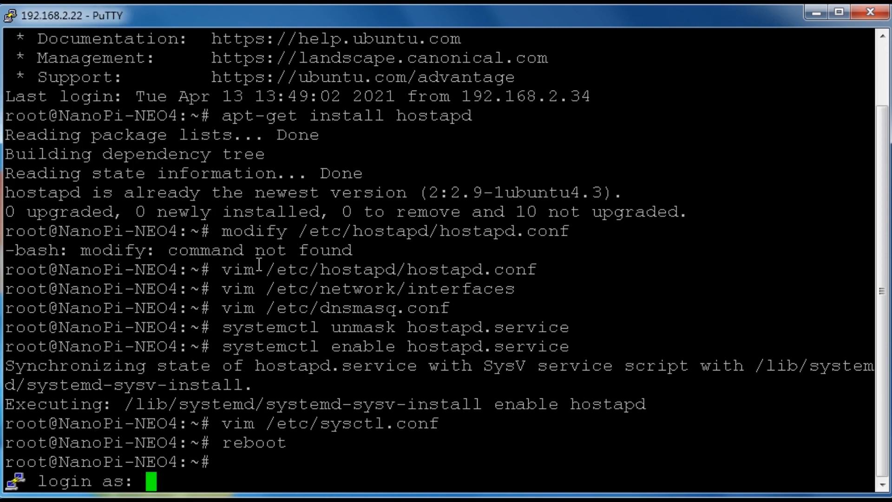
Log into the rebooted NanoPi as root to reach a shell prompt
{"action": "type", "text": "root"}
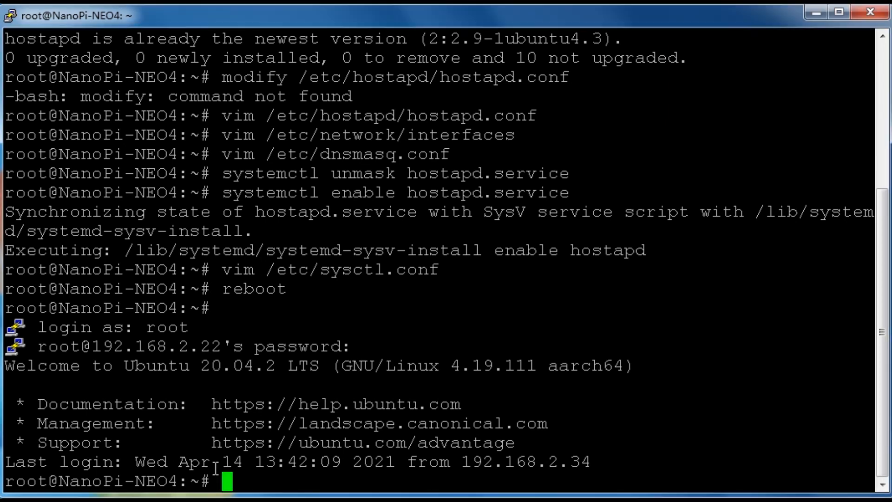
Run 'apt-get install iptables', then enter the NAT MASQUERADE rule for traffic leaving eth0
{"action": "type", "text": "apt-get install iptables"}
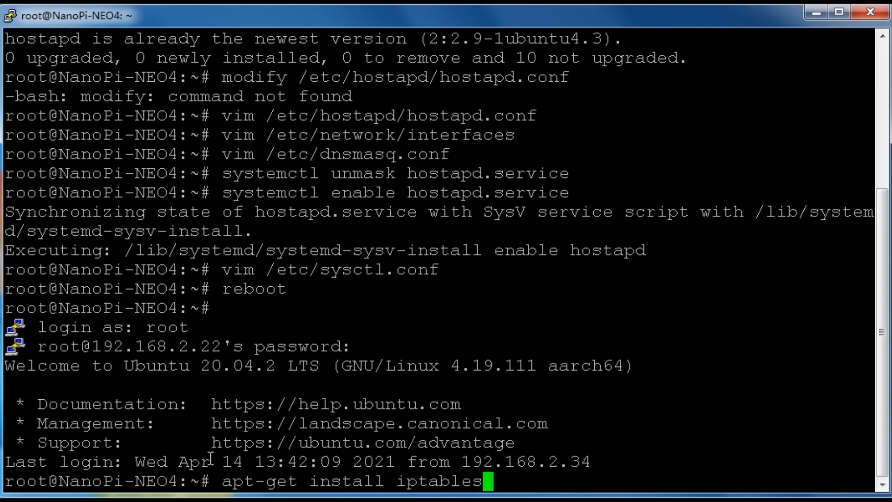
{"action": "key", "text": "Return"}
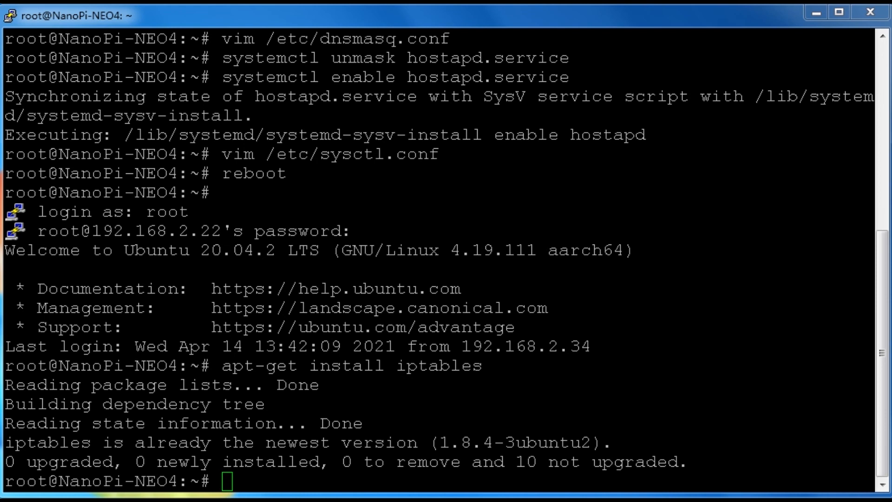
{"action": "type", "text": "iptables -t nat -A POSTROUTING -o eth0 -j MASQUERADE"}
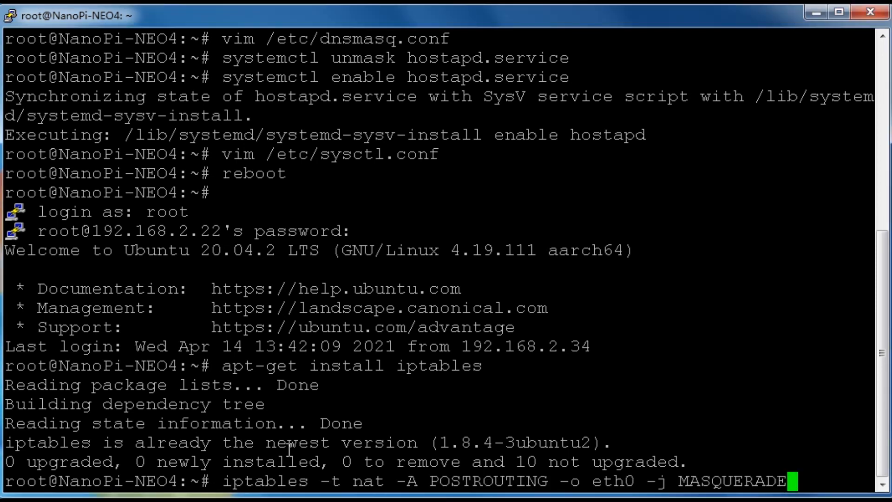